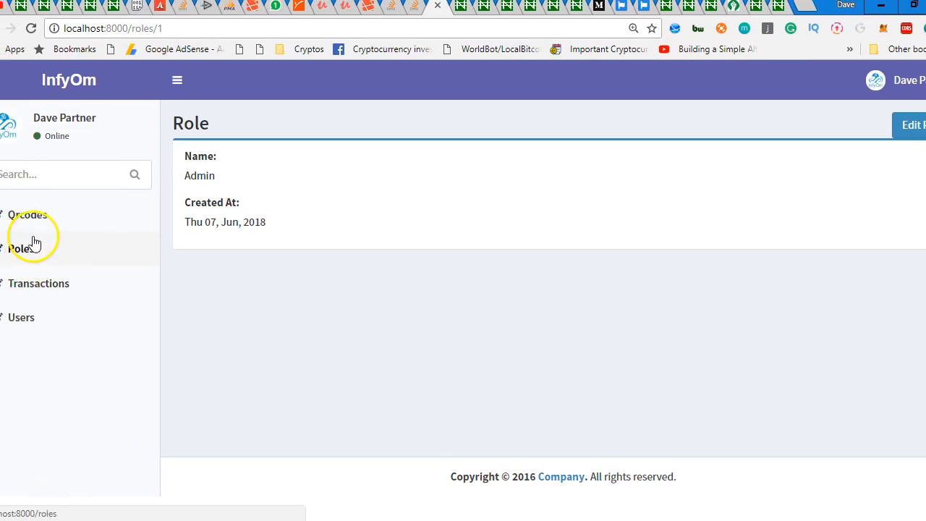
# Open the Qrcodes section and view the details of QR code 1.
pyautogui.click(26, 214)
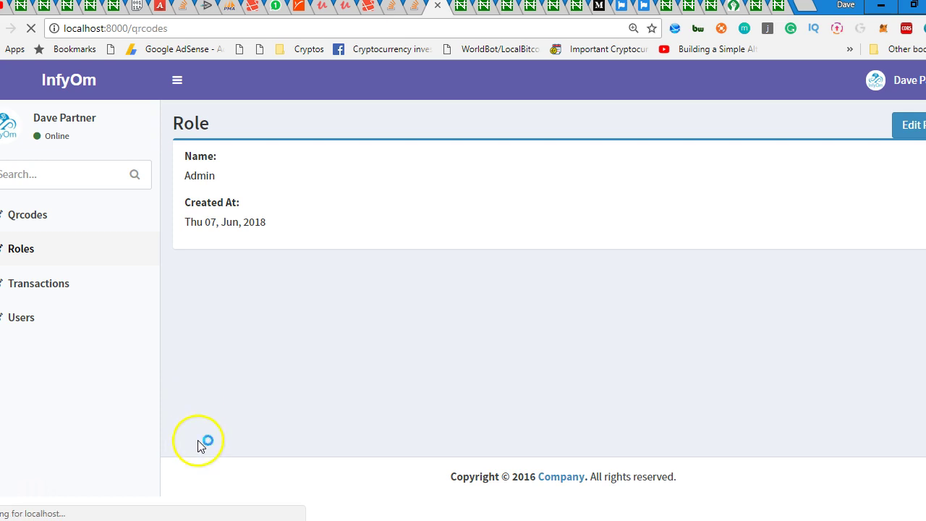
pyautogui.click(26, 214)
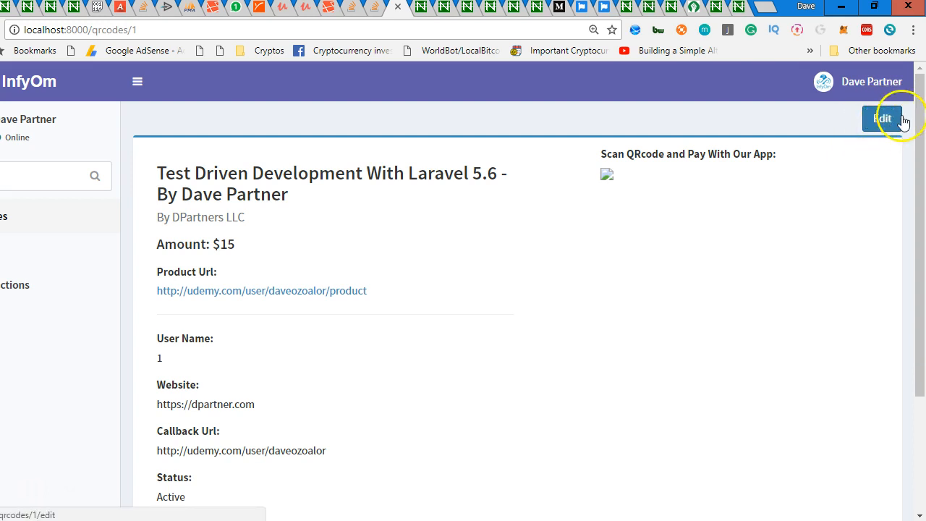
pyautogui.moveTo(544, 110)
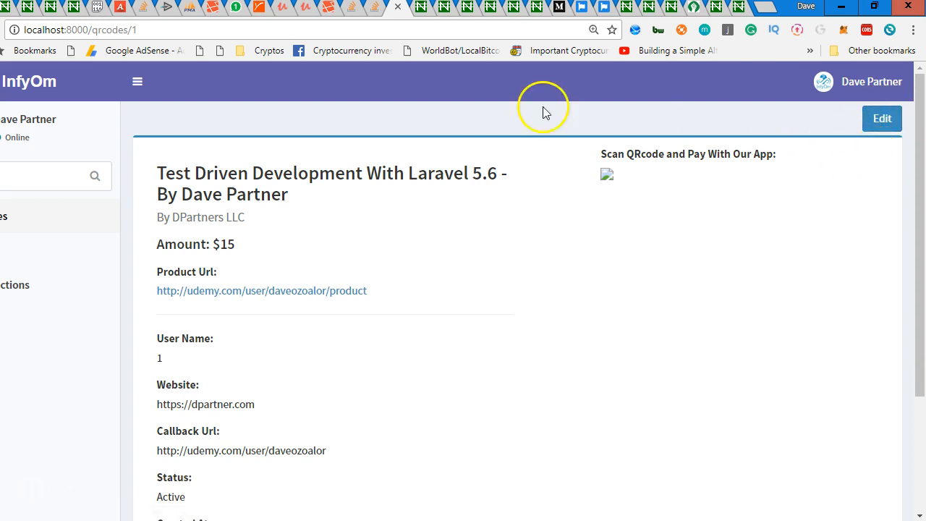
pyautogui.moveTo(544, 278)
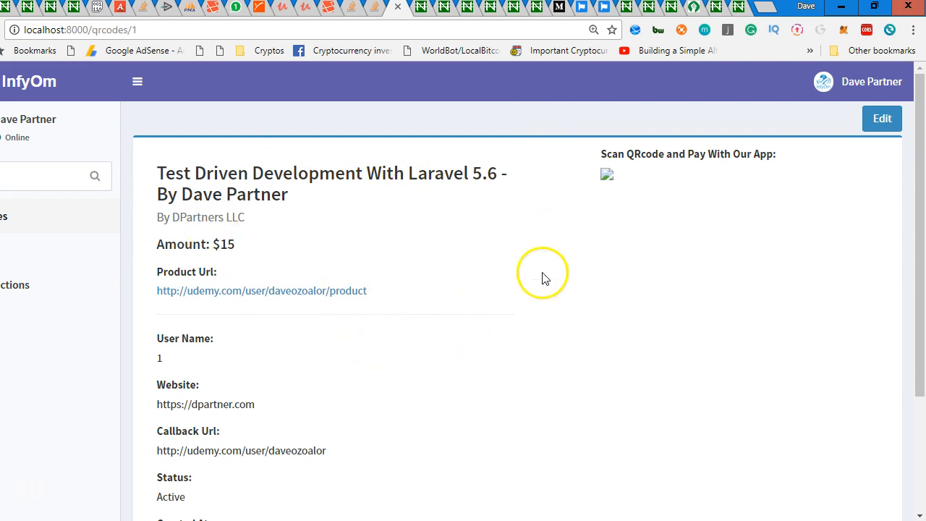
pyautogui.moveTo(883, 118)
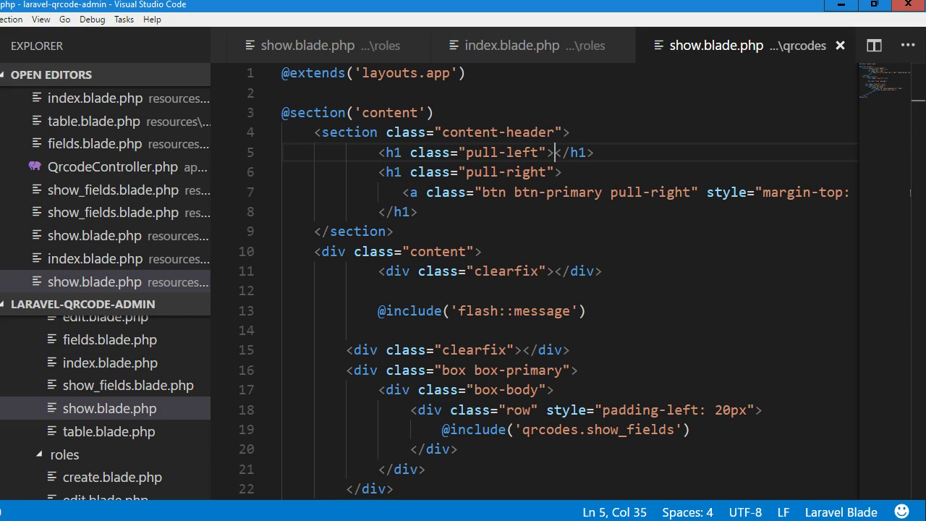
pyautogui.moveTo(370, 318)
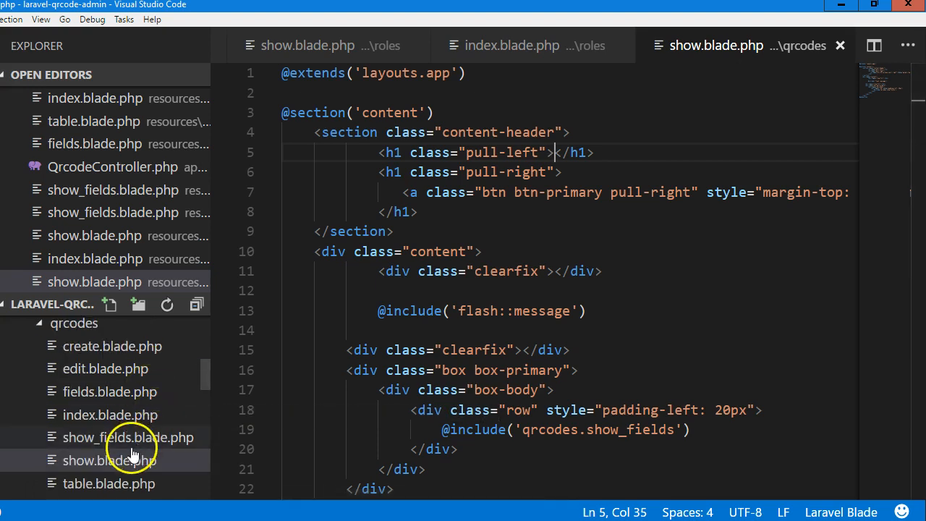
pyautogui.click(128, 437)
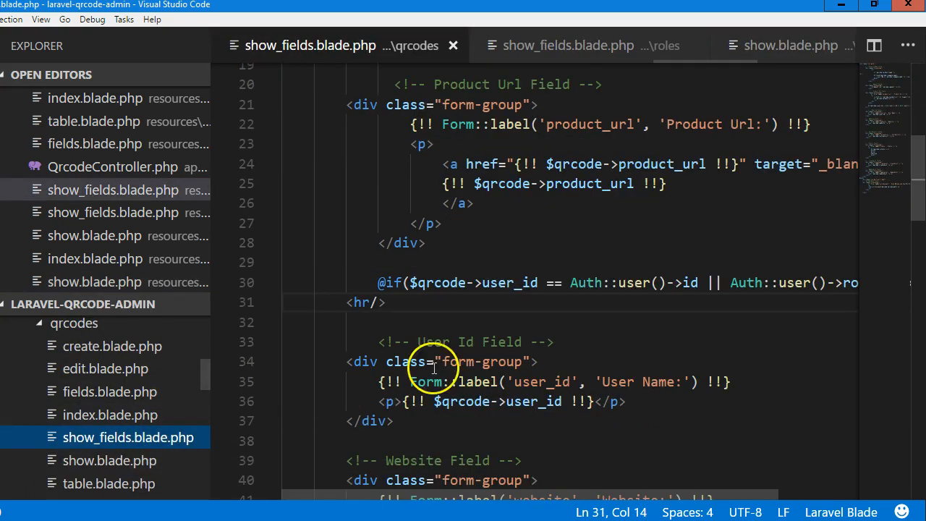
pyautogui.scroll(3)
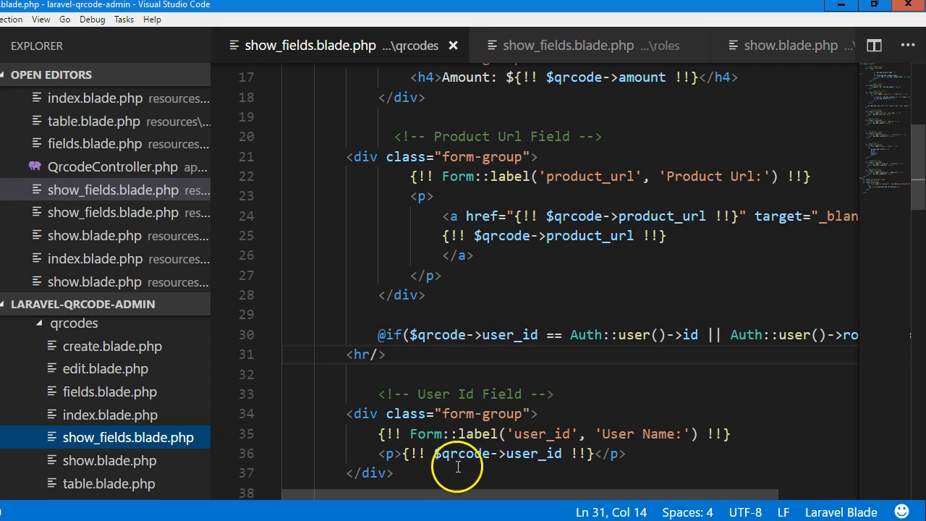
pyautogui.hscroll(-3)
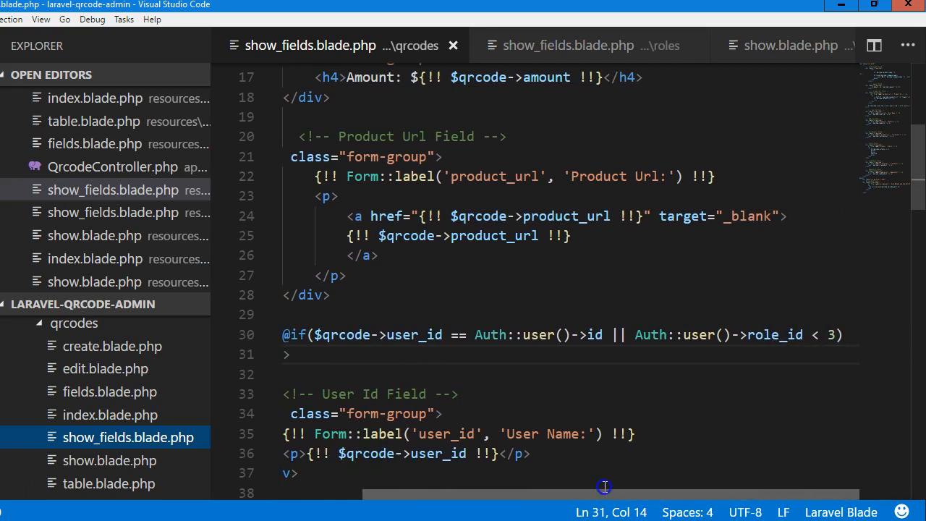
pyautogui.moveTo(530, 326)
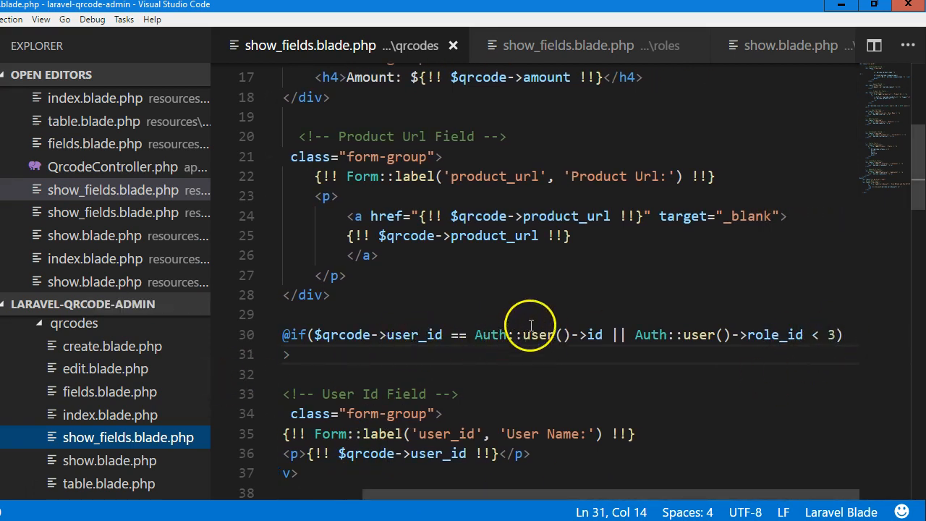
pyautogui.moveTo(846, 336)
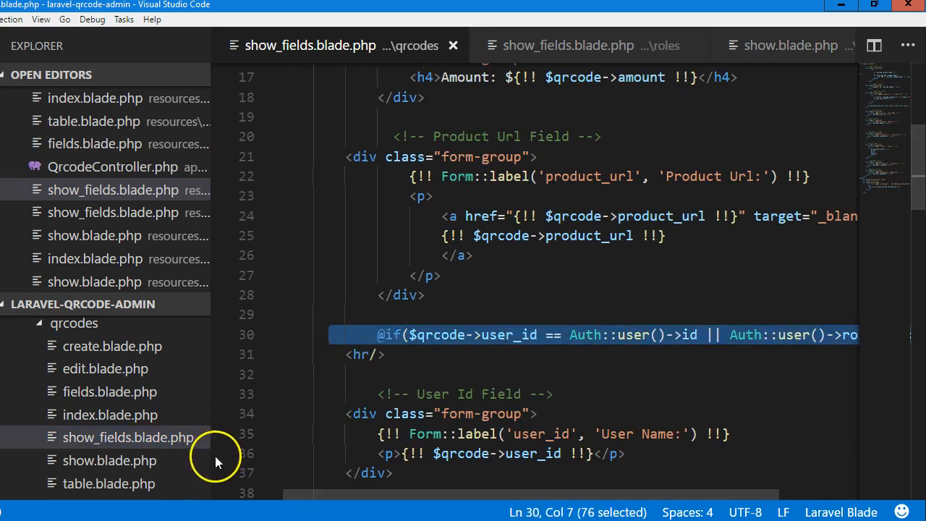
pyautogui.click(110, 460)
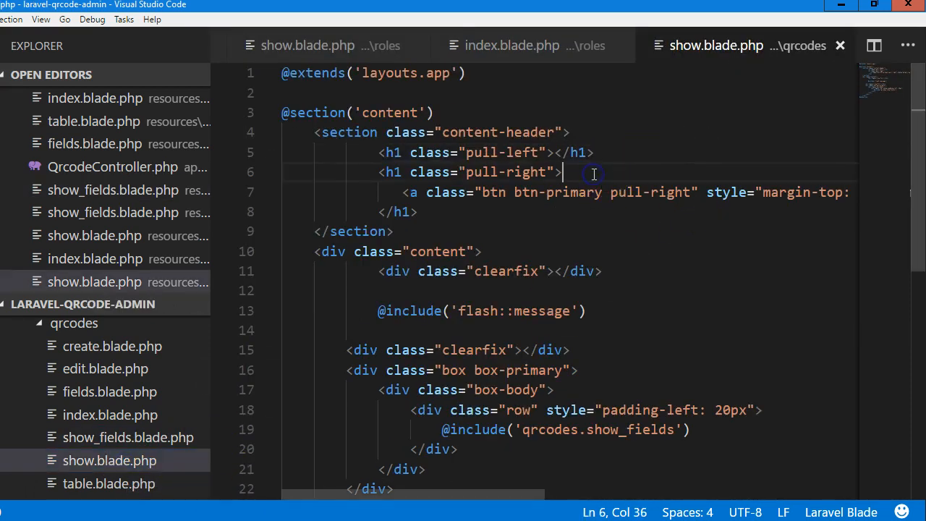
pyautogui.press('enter')
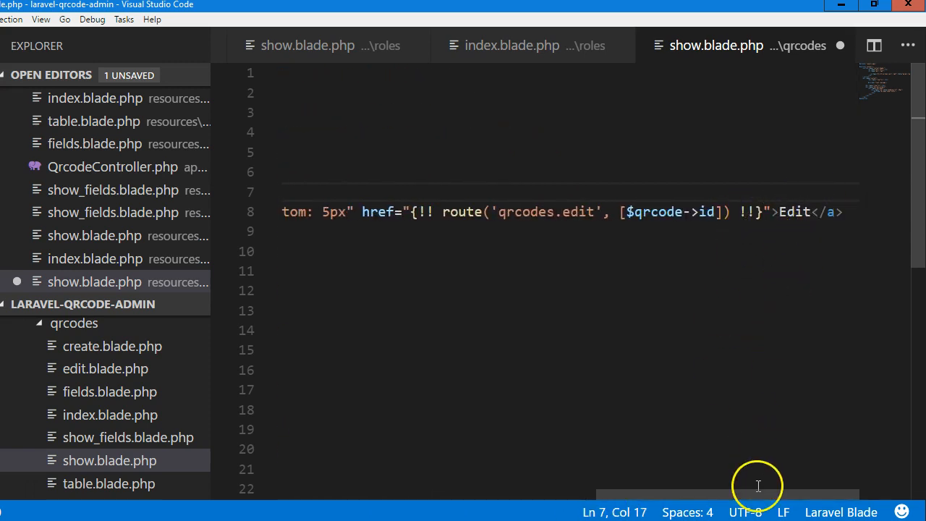
pyautogui.scroll(3)
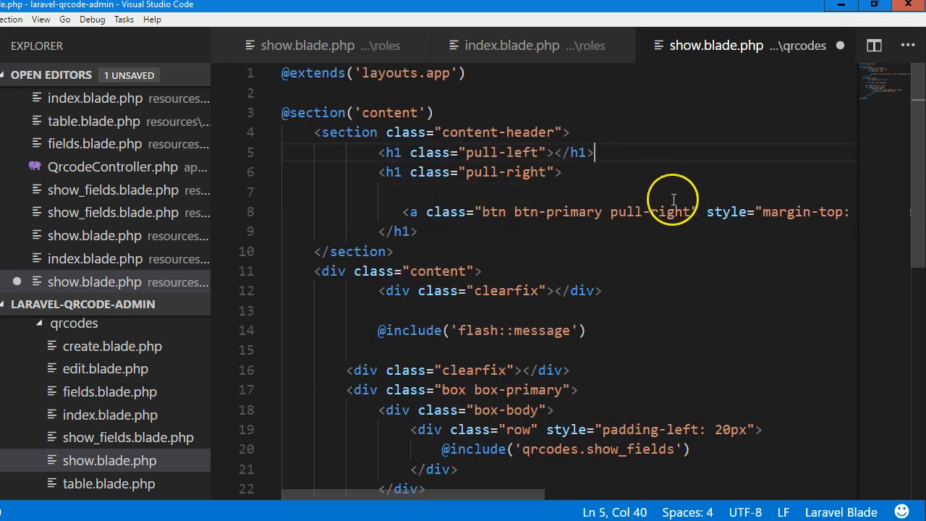
pyautogui.click(563, 170)
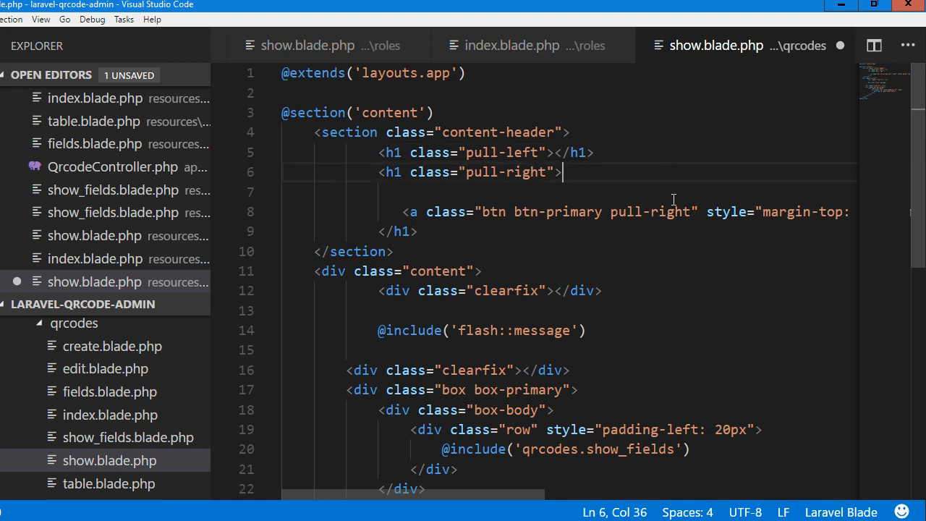
pyautogui.write('@if($qrcode->user_id == Auth::user()->id || Auth::user()->role_id < 3)')
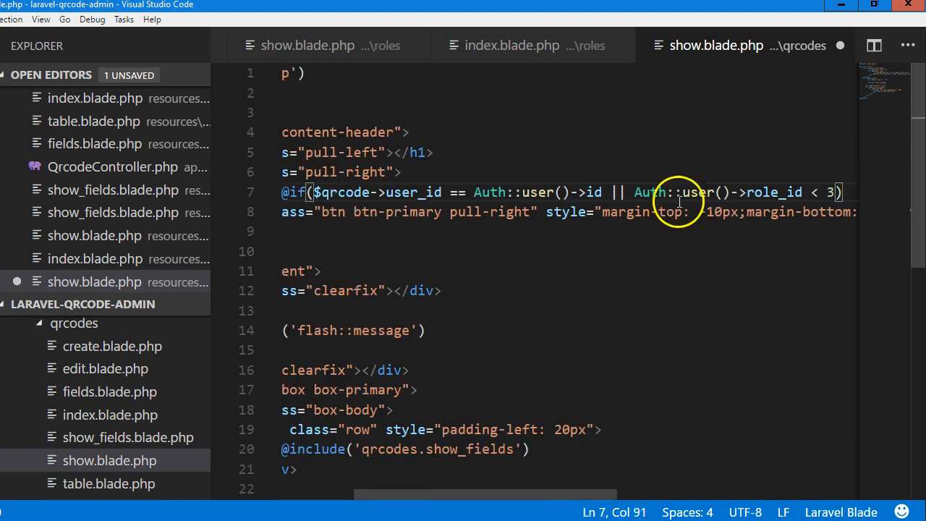
pyautogui.hscroll(-3)
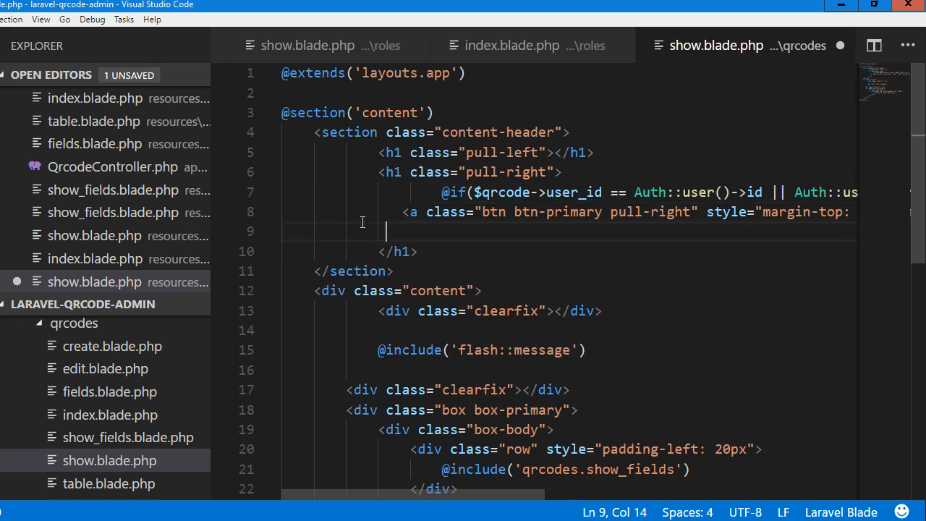
pyautogui.write('@')
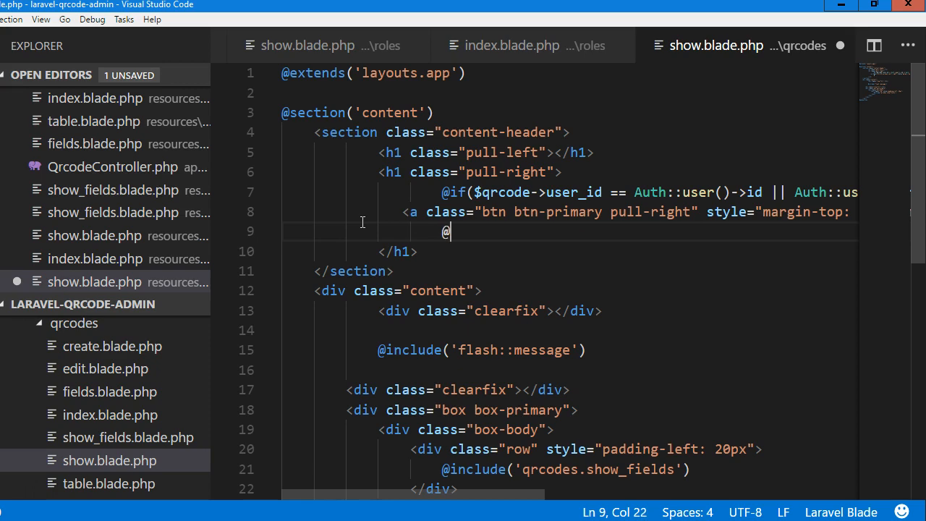
pyautogui.write('endif')
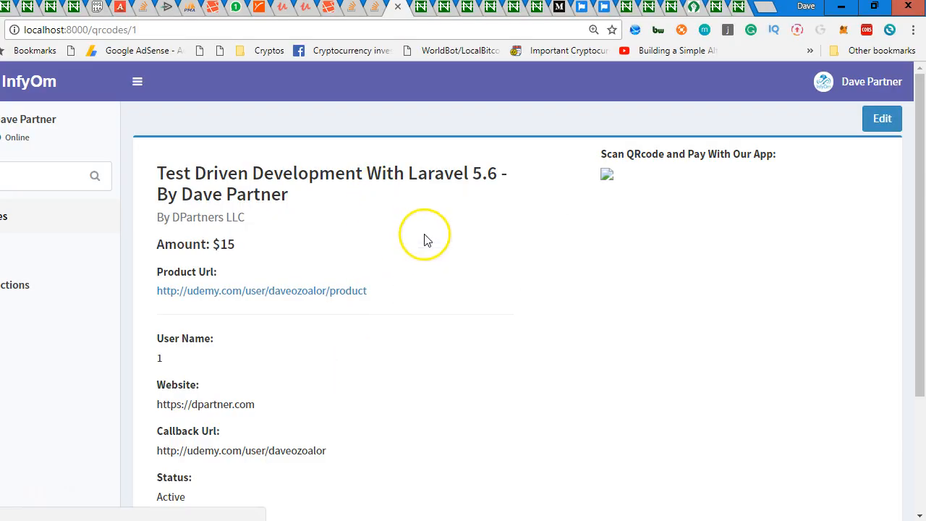
# Reload the QR code page, sign in again and confirm the Edit button still shows on qrcodes/1.
pyautogui.click(611, 175)
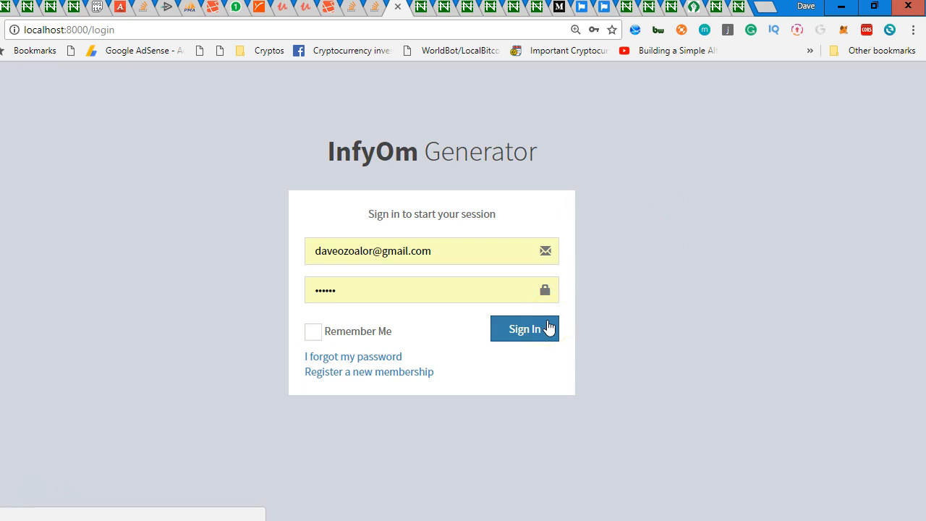
pyautogui.click(523, 328)
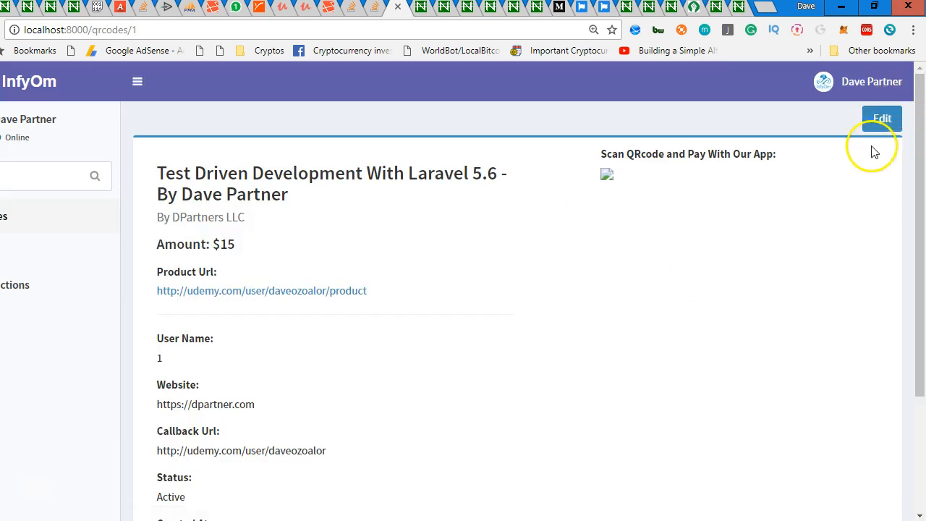
pyautogui.moveTo(883, 118)
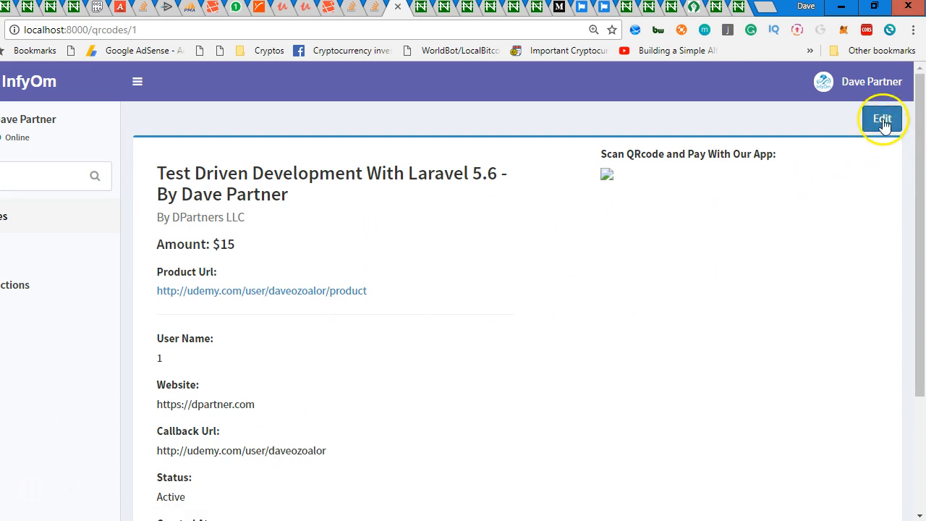
pyautogui.moveTo(23, 357)
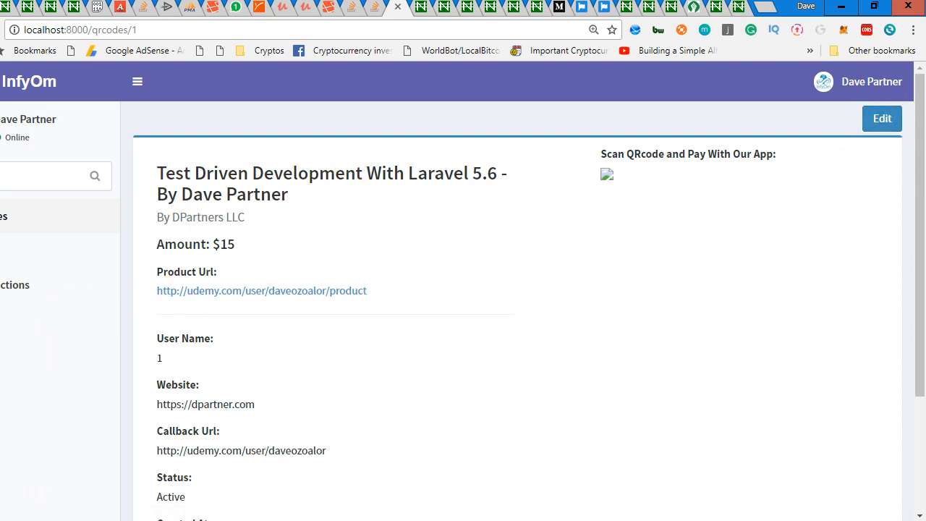
# View the Roles list (Admin, Moderator, Webmaster, Buyers) and return to the editor.
pyautogui.click(136, 81)
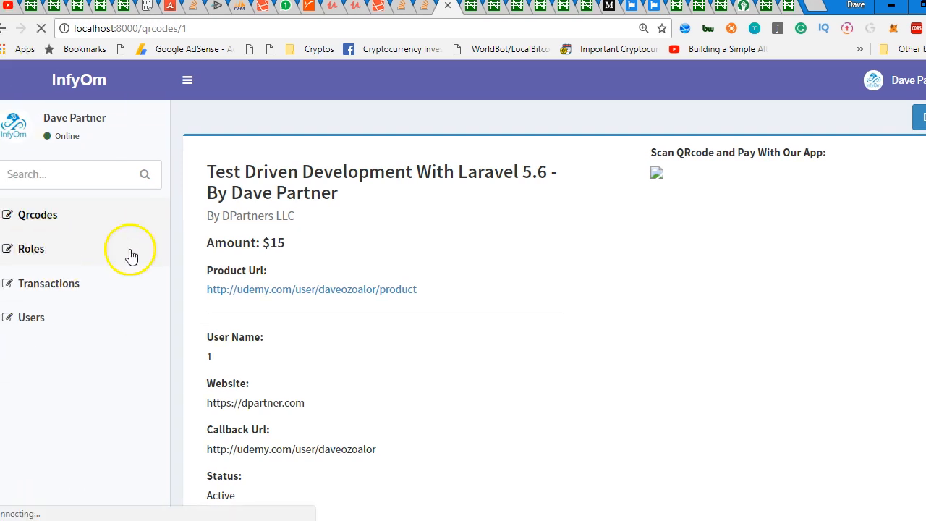
pyautogui.click(30, 249)
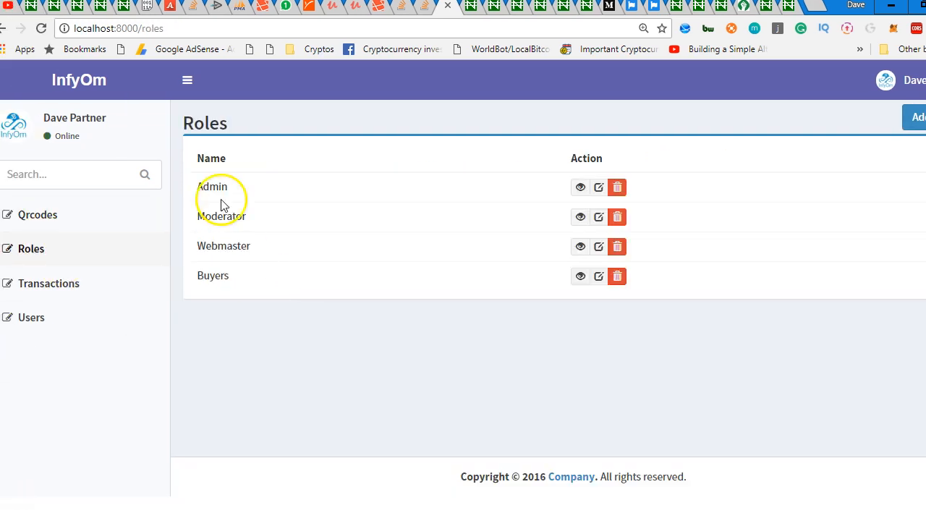
pyautogui.moveTo(243, 187)
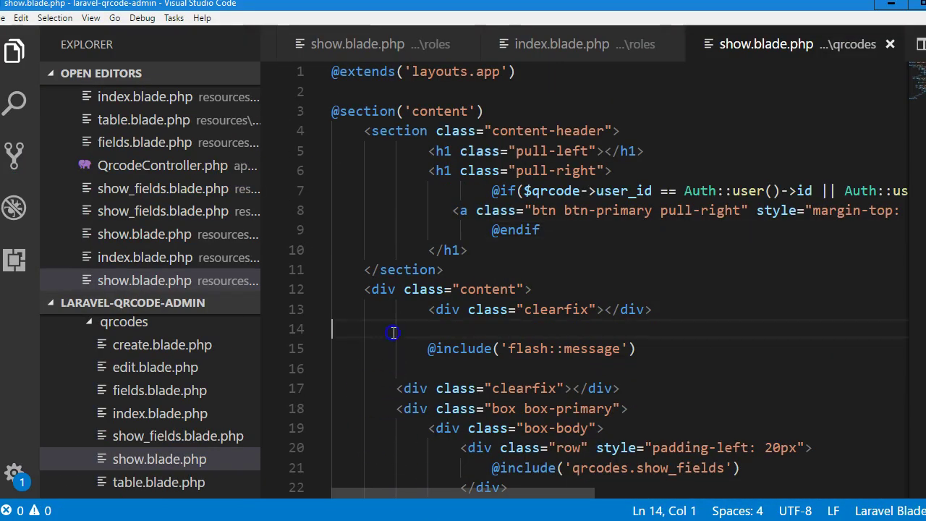
pyautogui.click(125, 322)
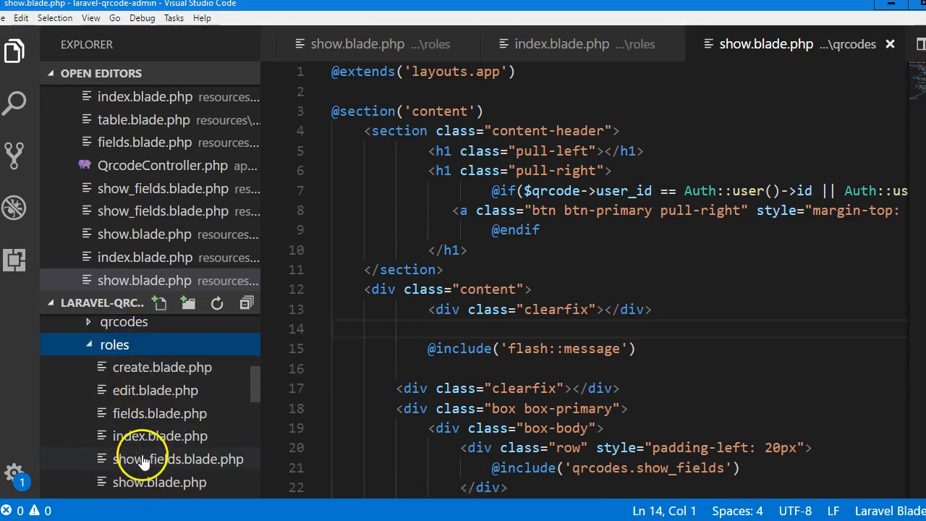
# Open resources/views/roles/table.blade.php where each role's name is printed.
pyautogui.scroll(-3)
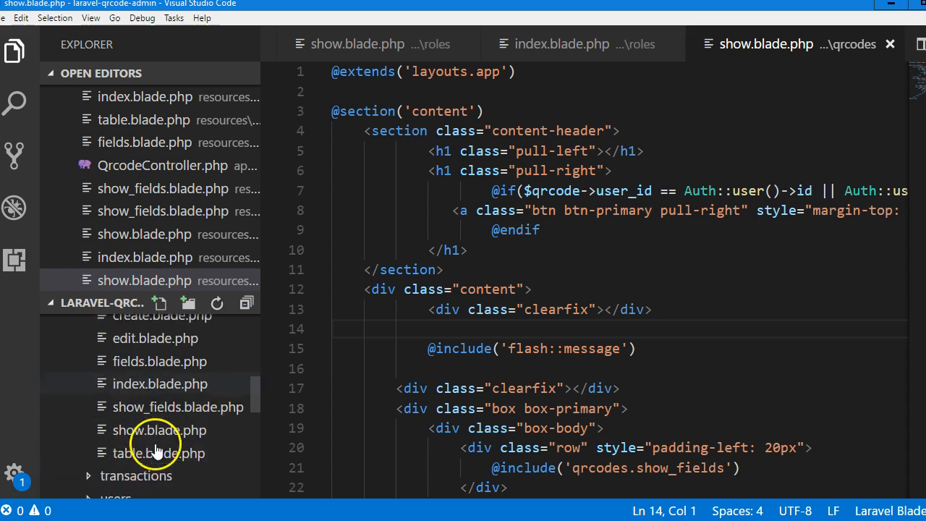
pyautogui.click(160, 452)
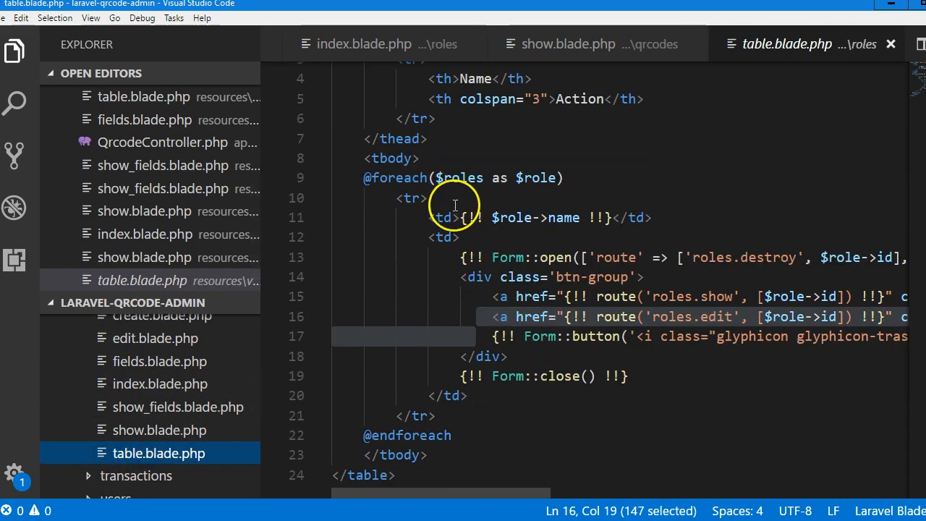
pyautogui.moveTo(590, 344)
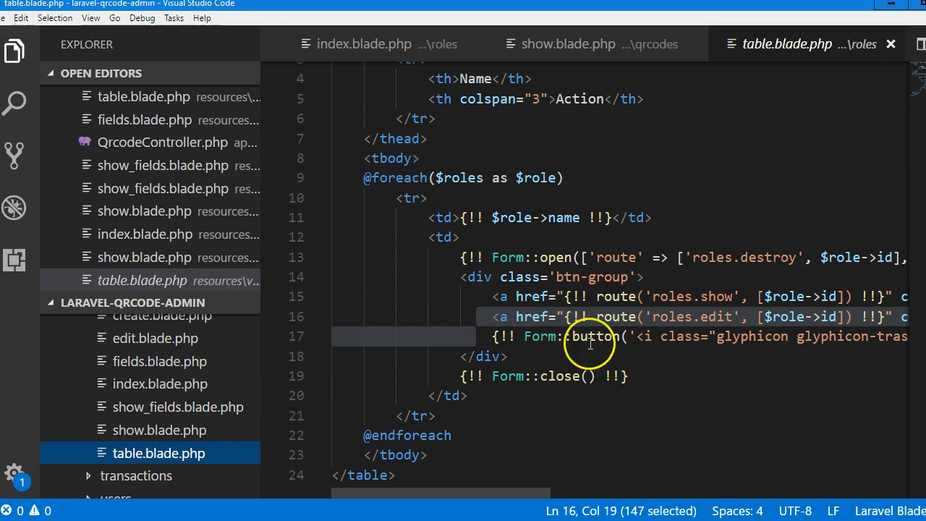
pyautogui.hscroll(3)
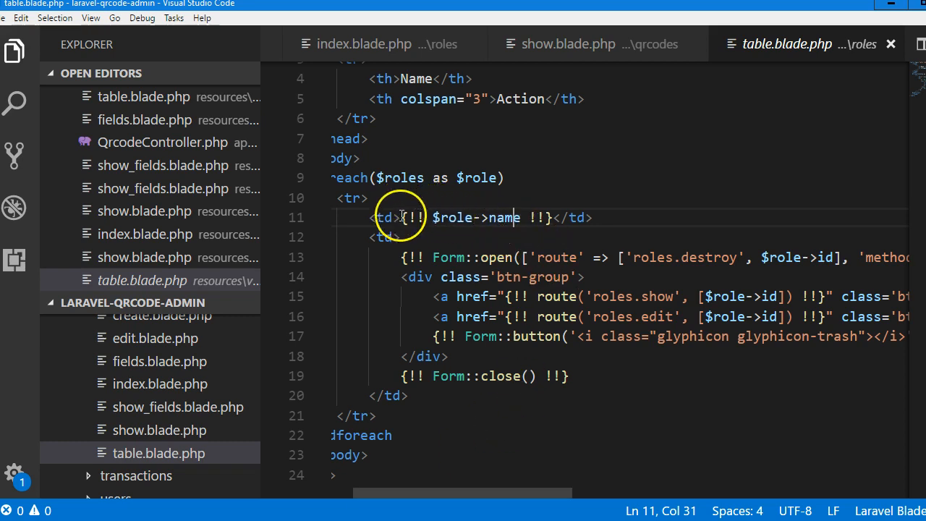
# Wrap {!! $role->name !!} in an <a href=""> ... </a> element inside the name cell.
pyautogui.press('Enter')
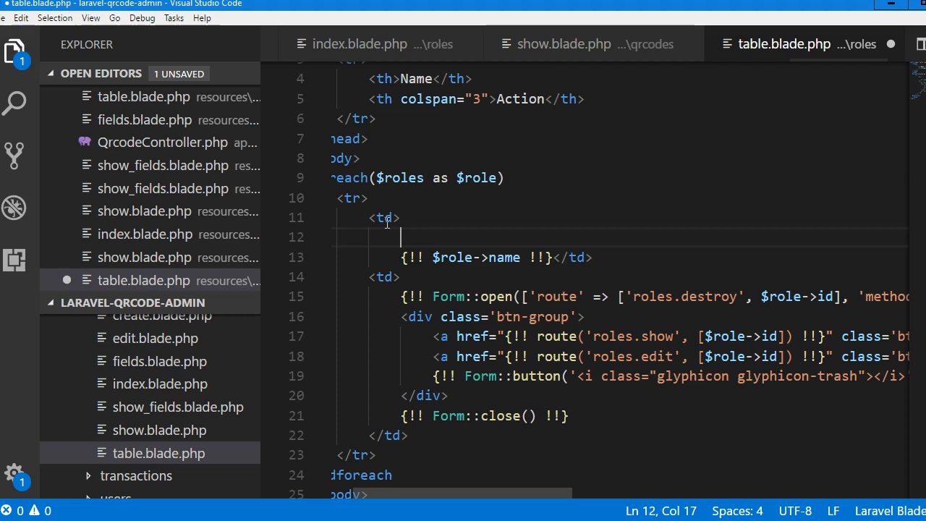
pyautogui.write('<A hre')
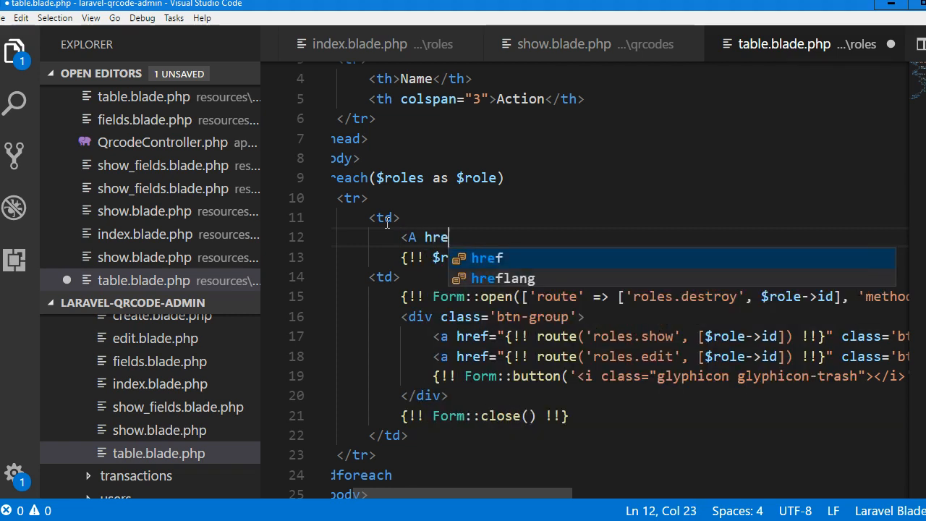
pyautogui.write('f="')
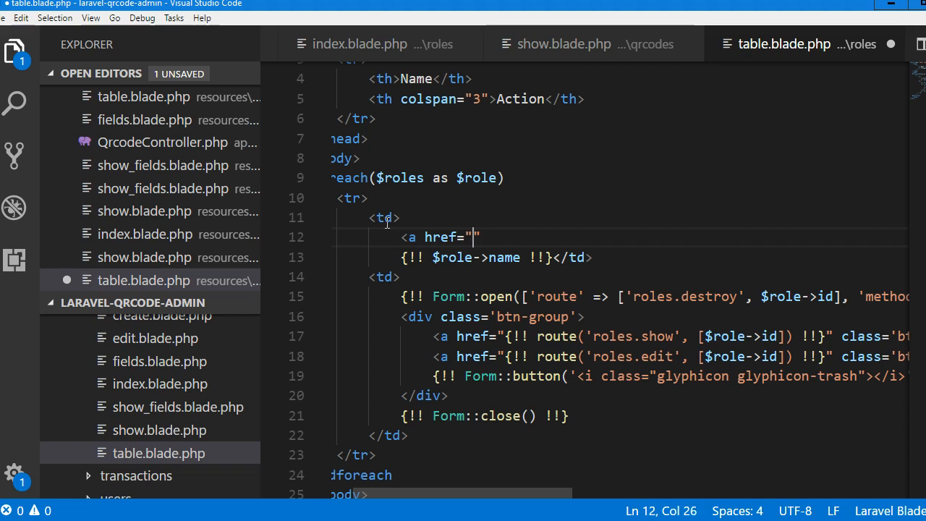
pyautogui.write('>')
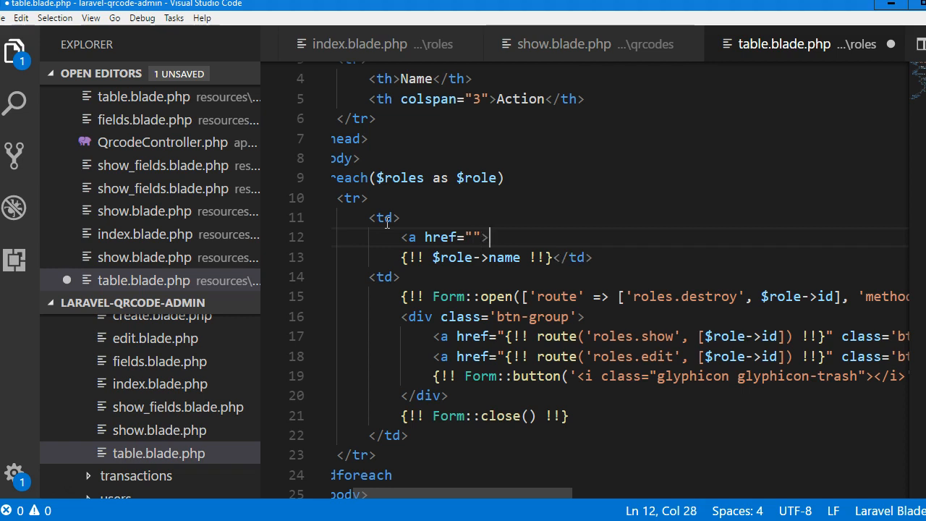
pyautogui.click(547, 258)
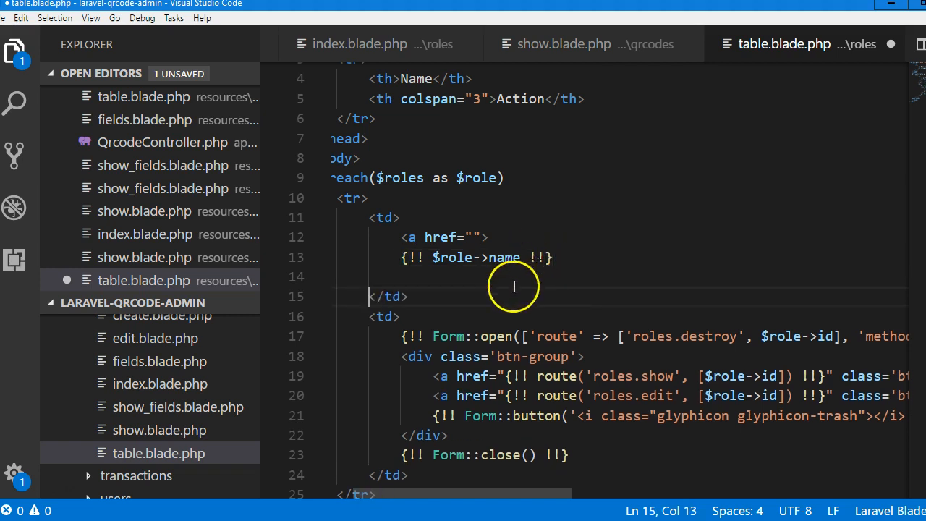
pyautogui.write('<a')
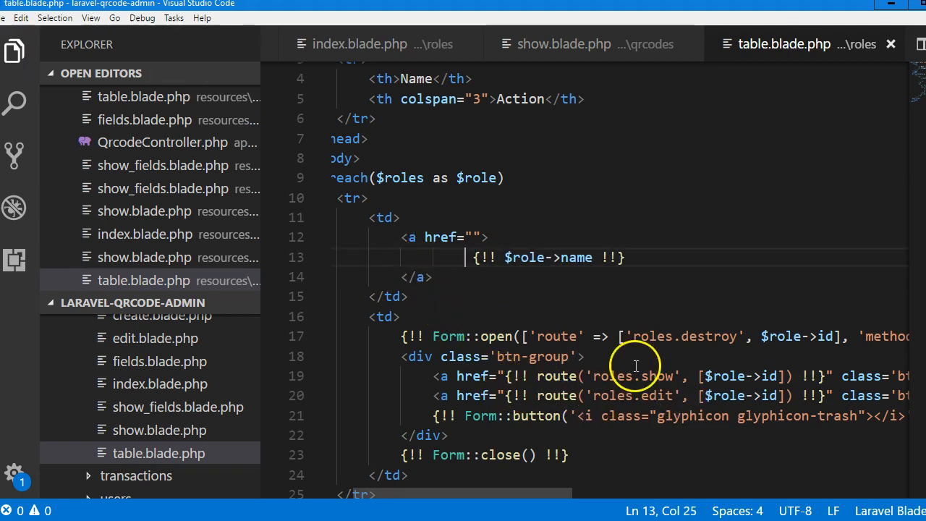
pyautogui.moveTo(827, 376)
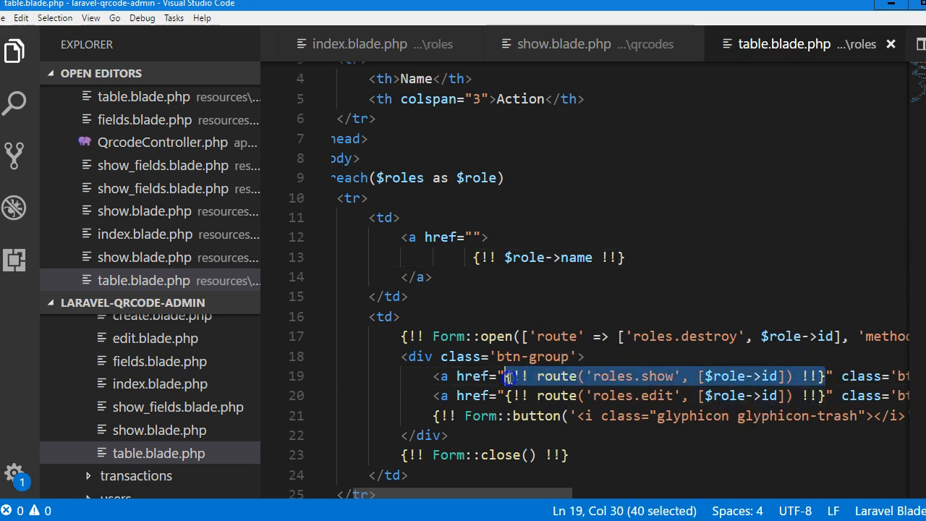
# Point the link to {!! route('roles.show', [$role->id]) !!}, bold the name and start a class attribute.
pyautogui.click(498, 293)
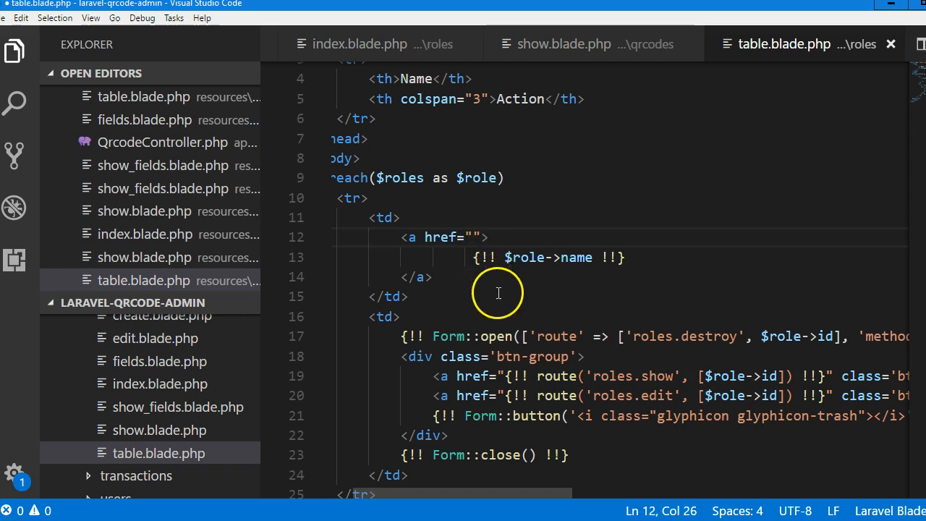
pyautogui.write("{!! route('roles.show', [$role->id]) !!}")
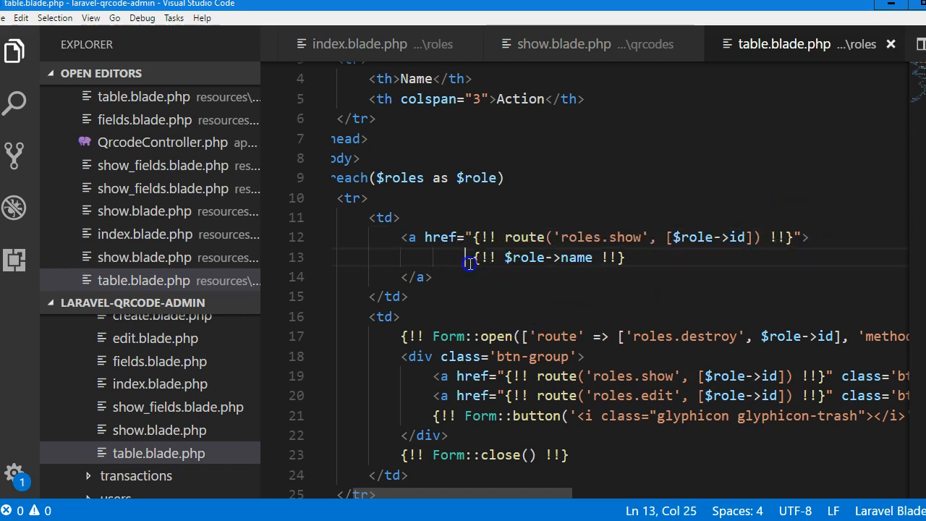
pyautogui.write('<b>')
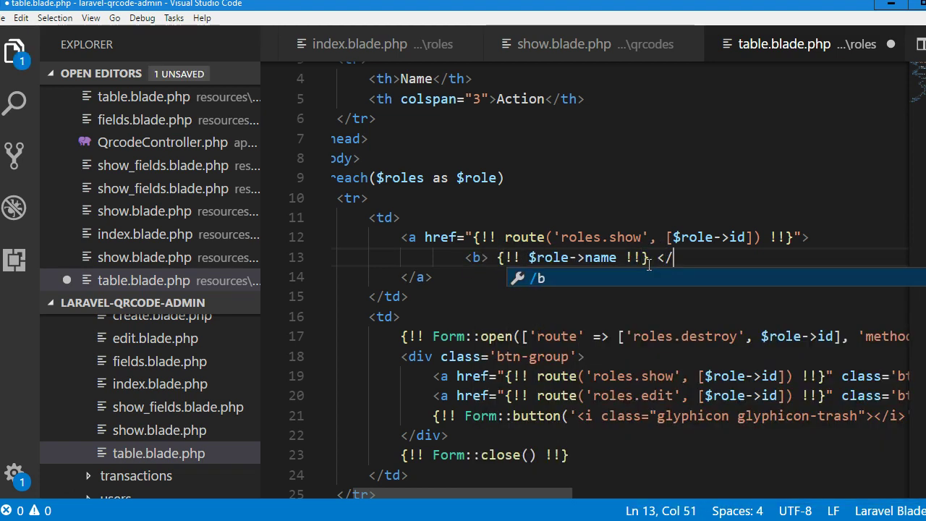
pyautogui.write('b>')
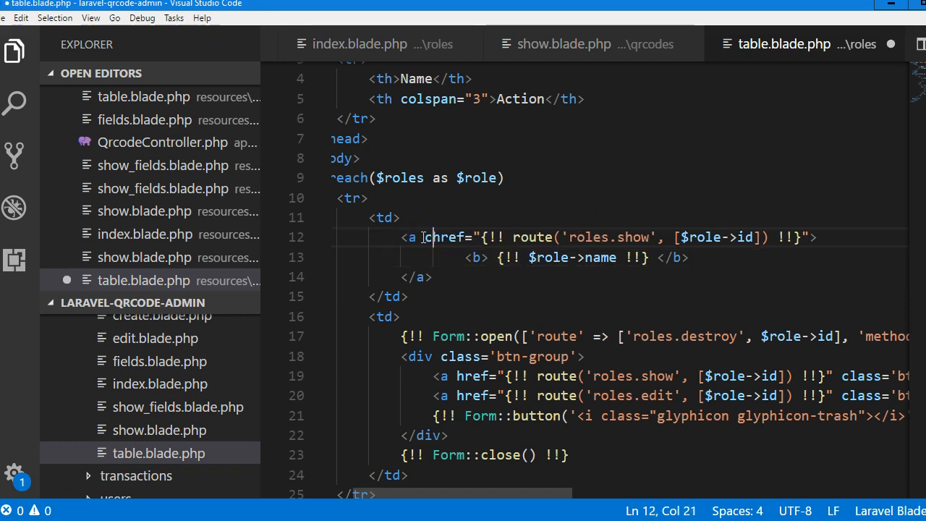
pyautogui.write('class=""')
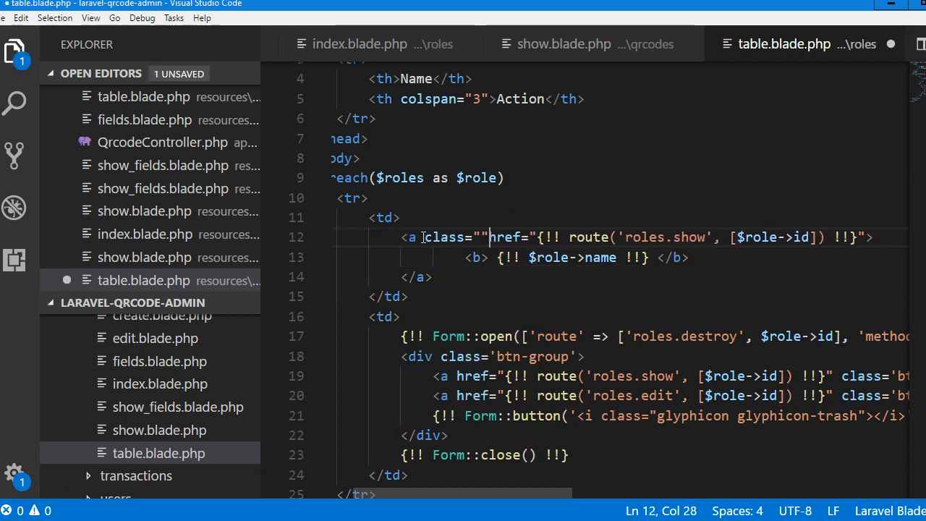
pyautogui.write('te')
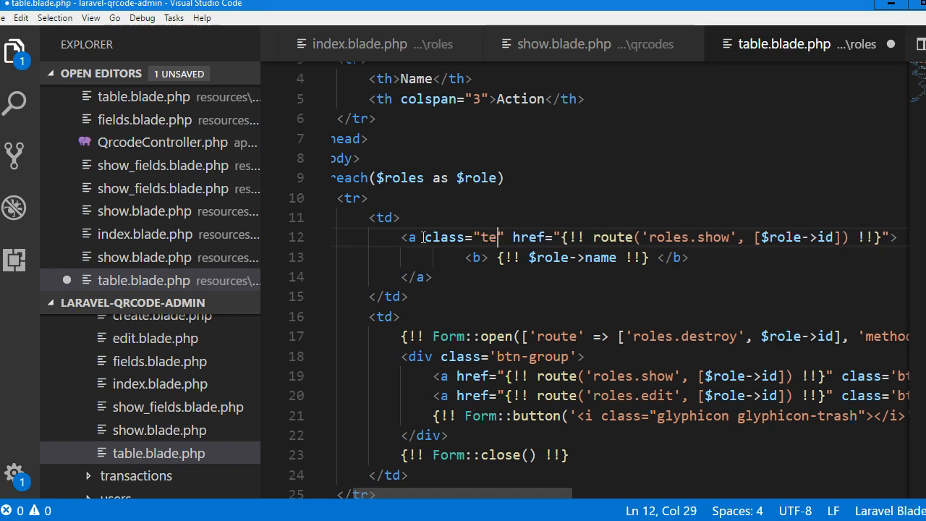
pyautogui.write('x')
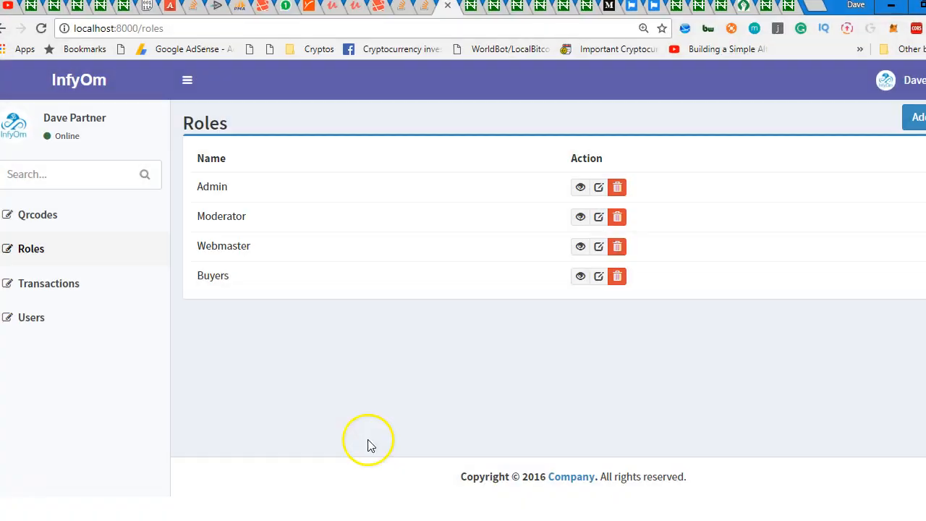
# Reload the Roles list, follow the Admin link to its detail page and go back to the list.
pyautogui.click(211, 186)
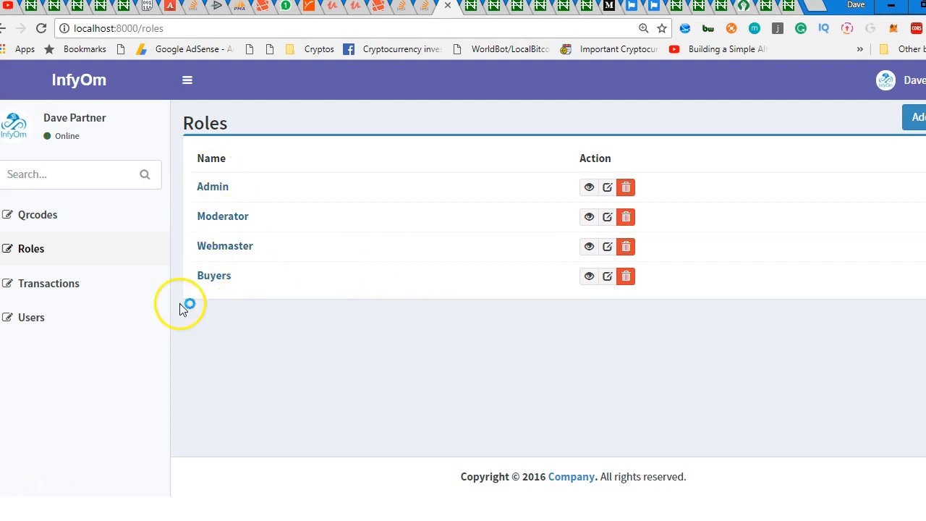
pyautogui.click(588, 186)
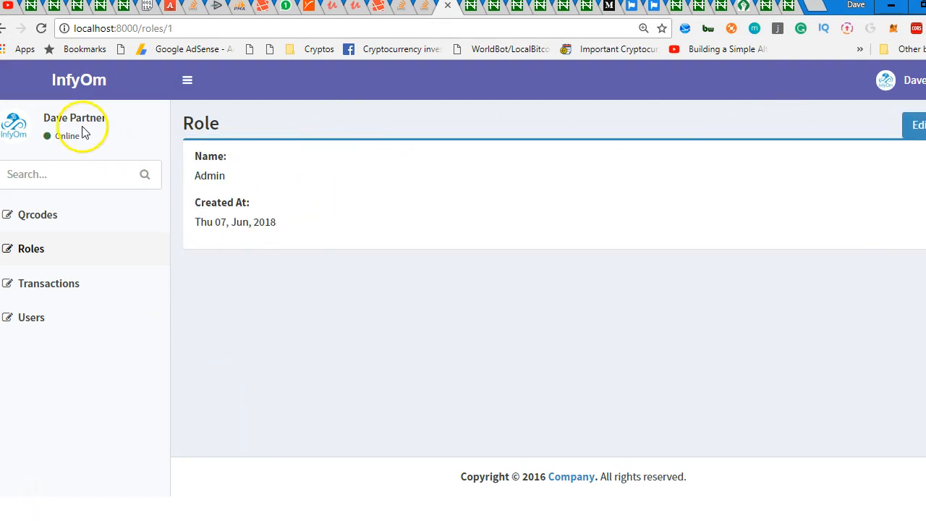
pyautogui.click(32, 249)
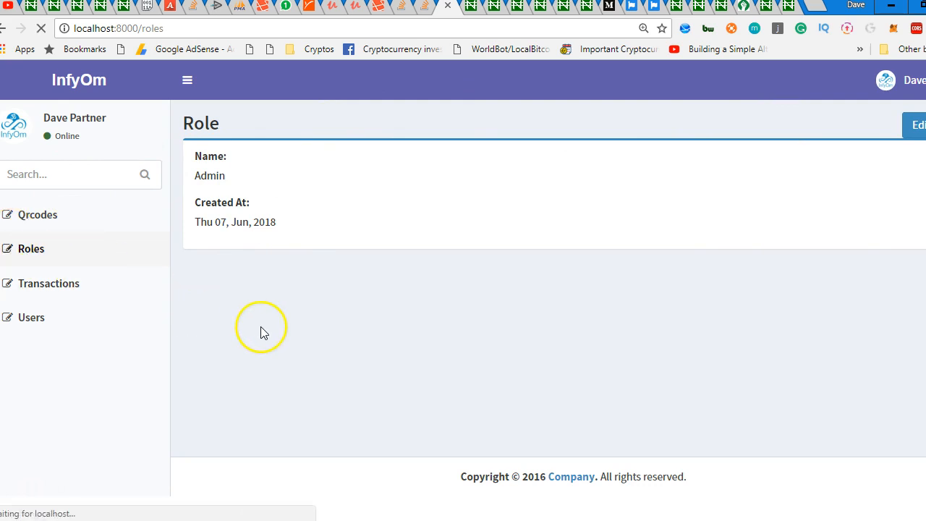
pyautogui.click(31, 249)
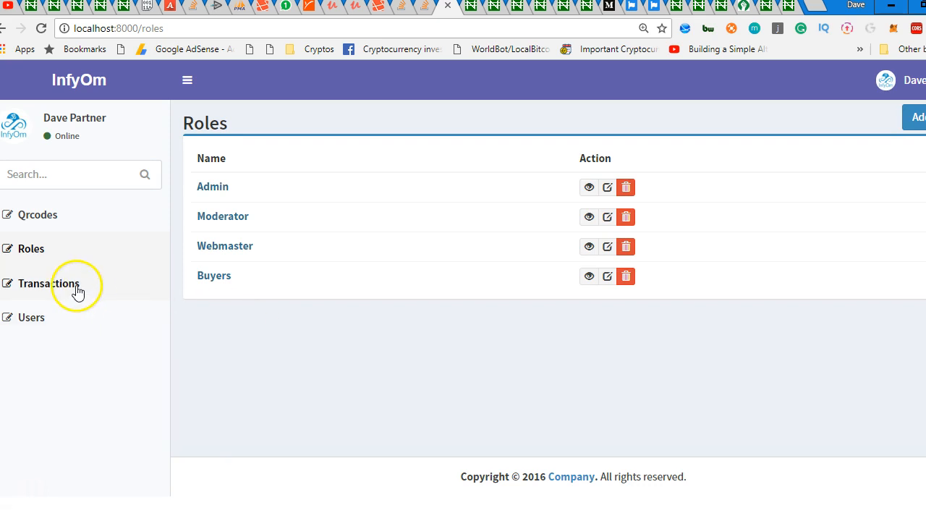
# Show the empty Transactions page of the admin app.
pyautogui.click(50, 283)
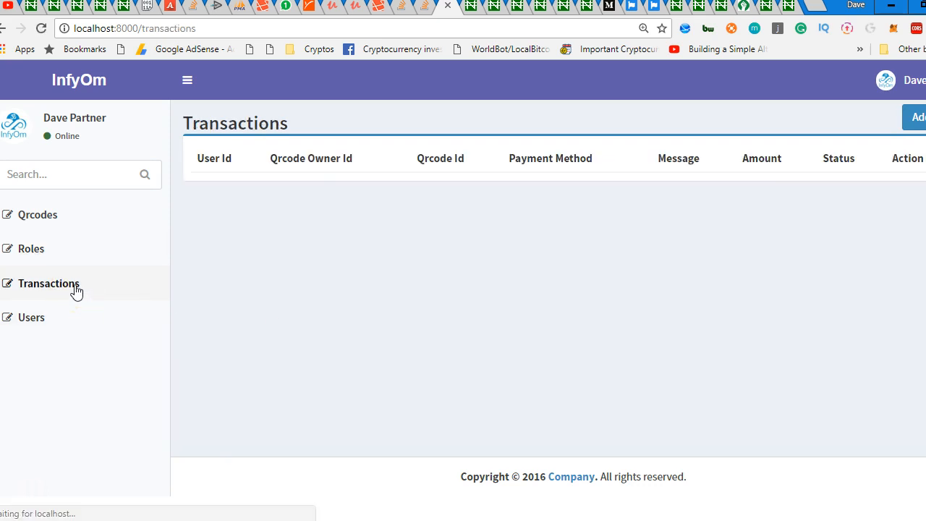
pyautogui.moveTo(809, 159)
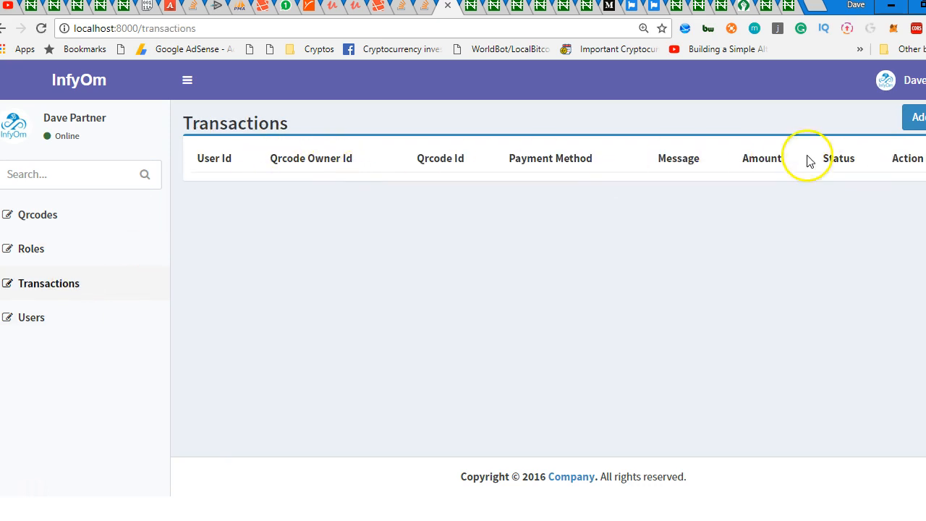
pyautogui.moveTo(391, 259)
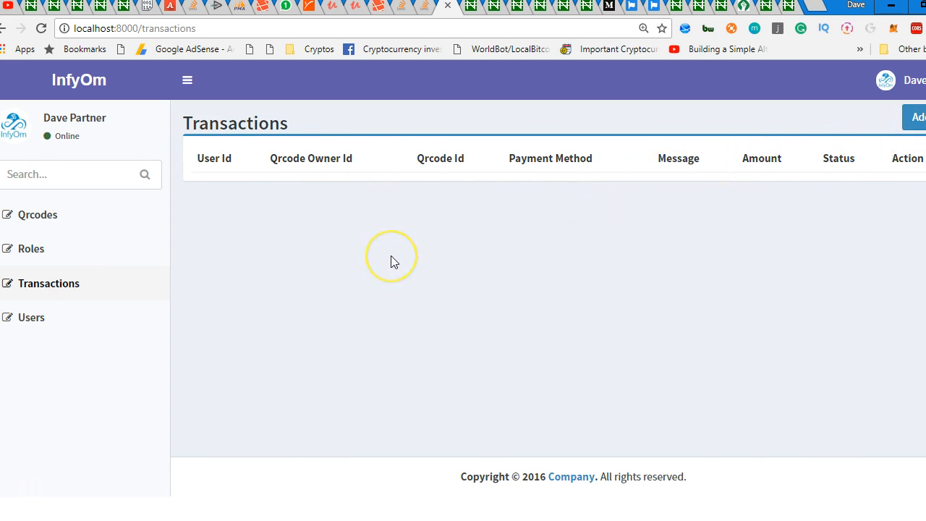
pyautogui.moveTo(85, 390)
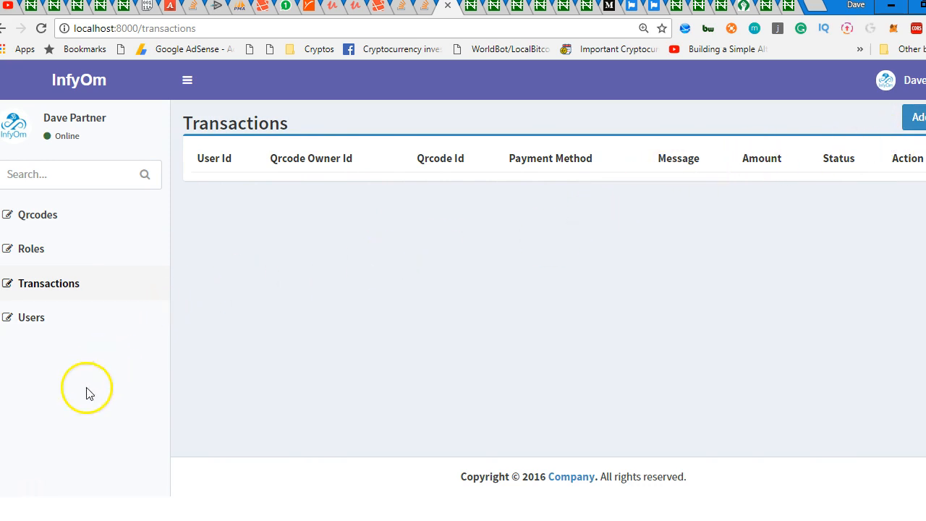